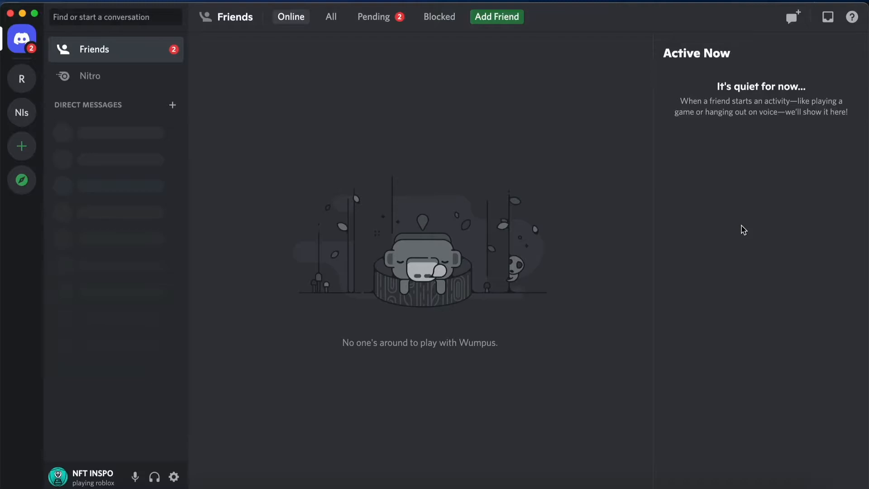
mouse_move(413, 172)
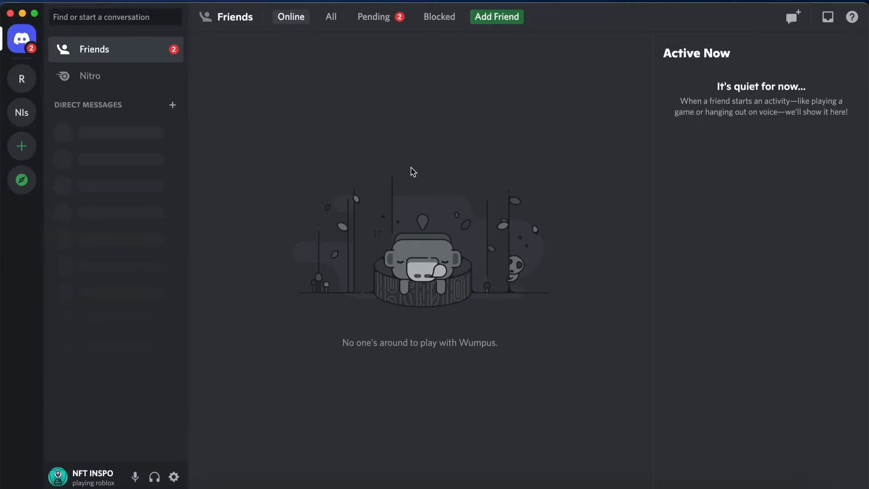
mouse_move(173, 476)
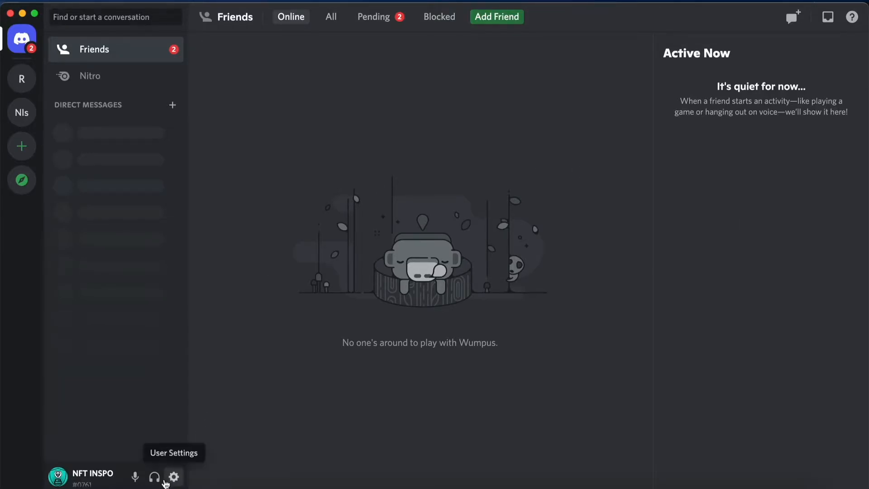
Open User Settings and go to the Profiles page.
click(173, 477)
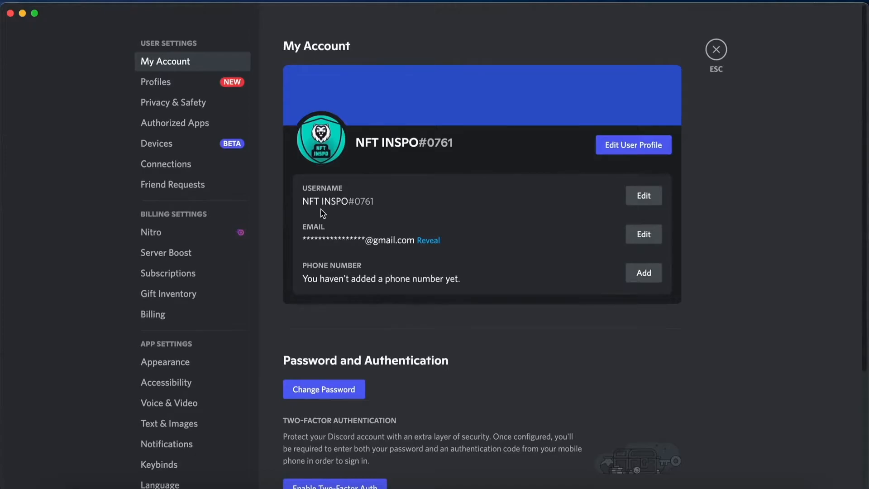
mouse_move(175, 82)
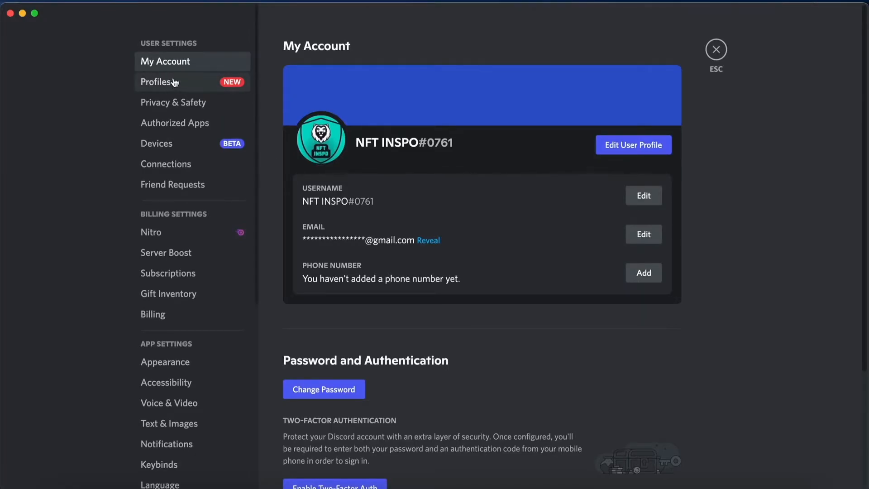
click(158, 81)
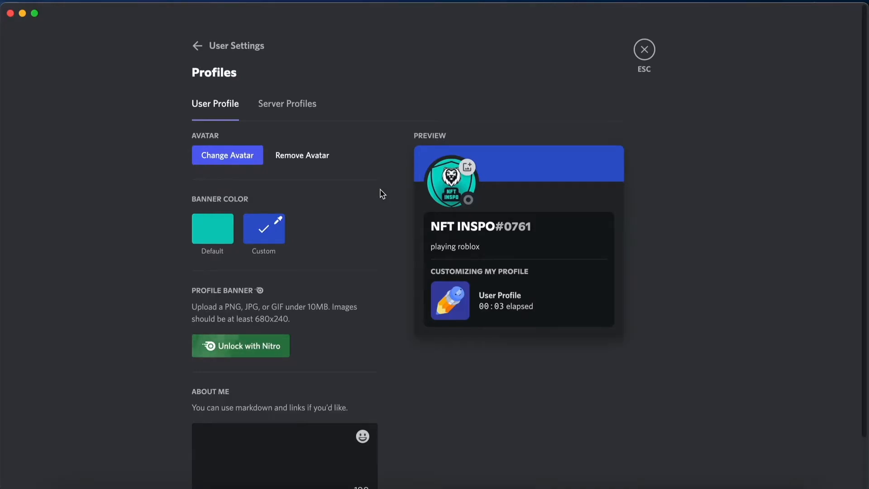
mouse_move(309, 227)
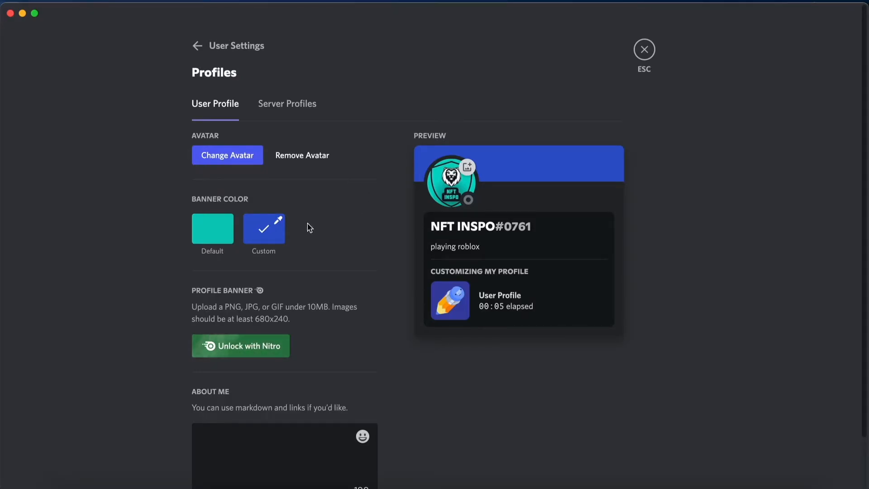
Pick a custom bright cyan banner colour with the colour picker and hue slider.
click(264, 228)
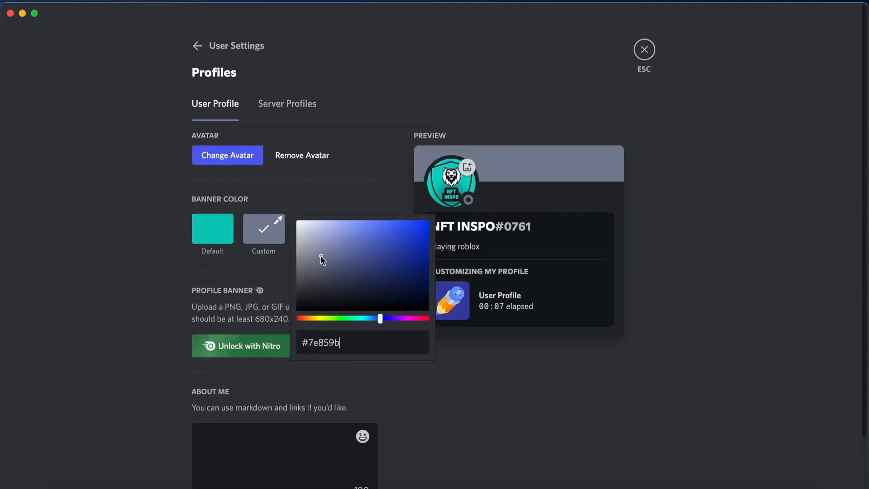
drag(379, 318, 397, 318)
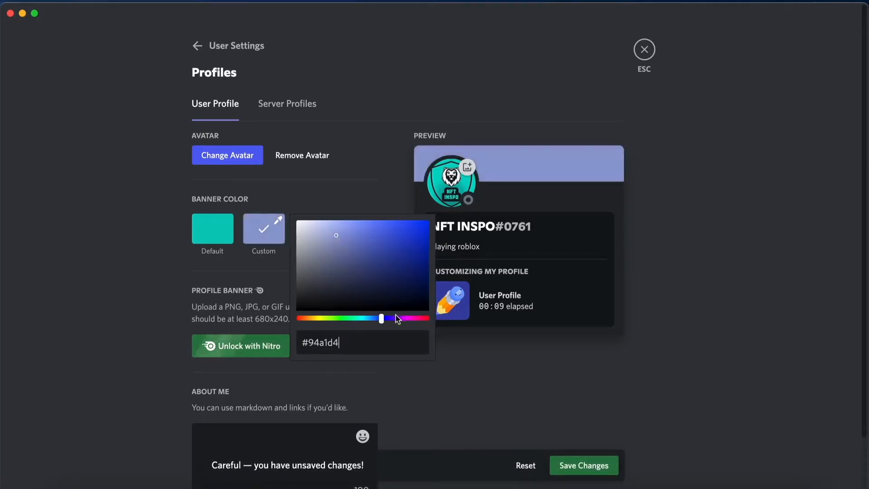
click(398, 240)
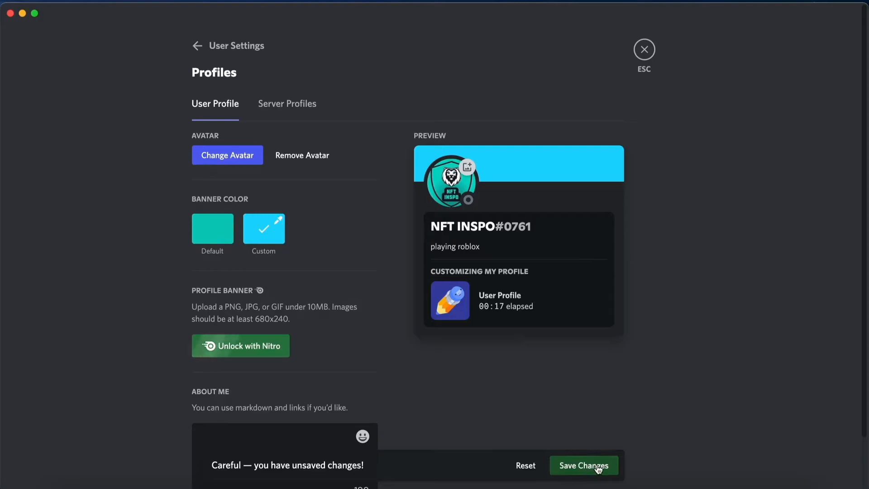
click(583, 466)
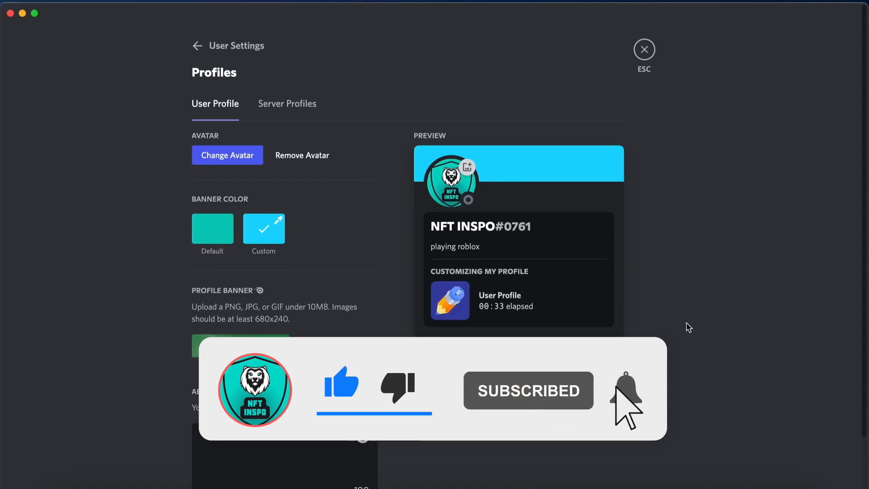
click(625, 386)
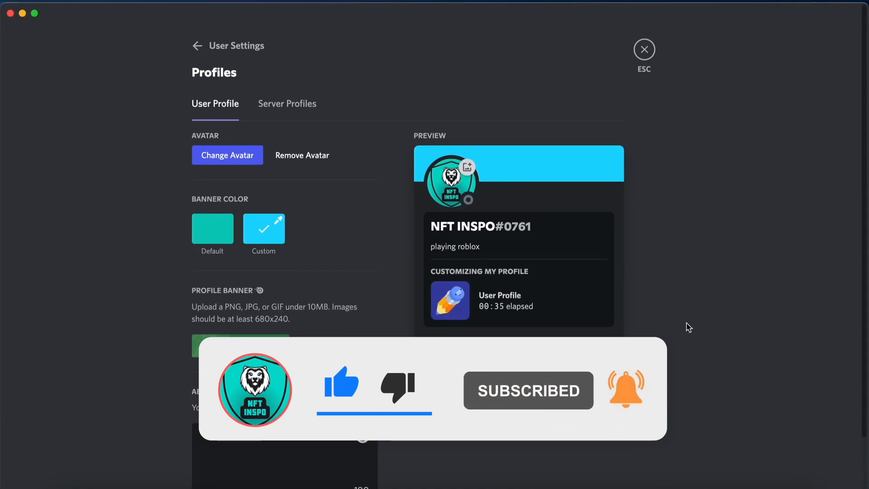